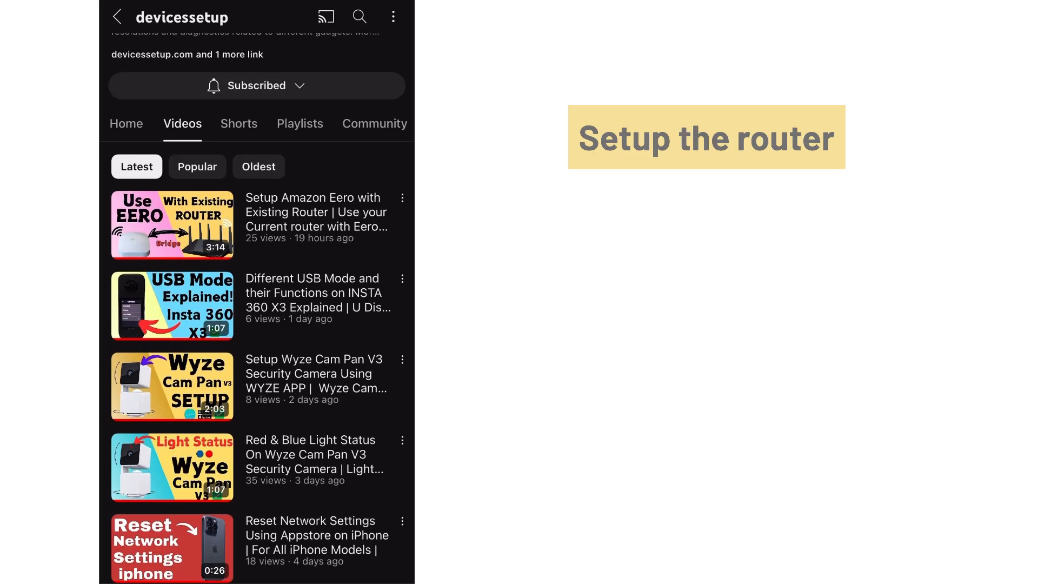
pyautogui.scroll(-3)
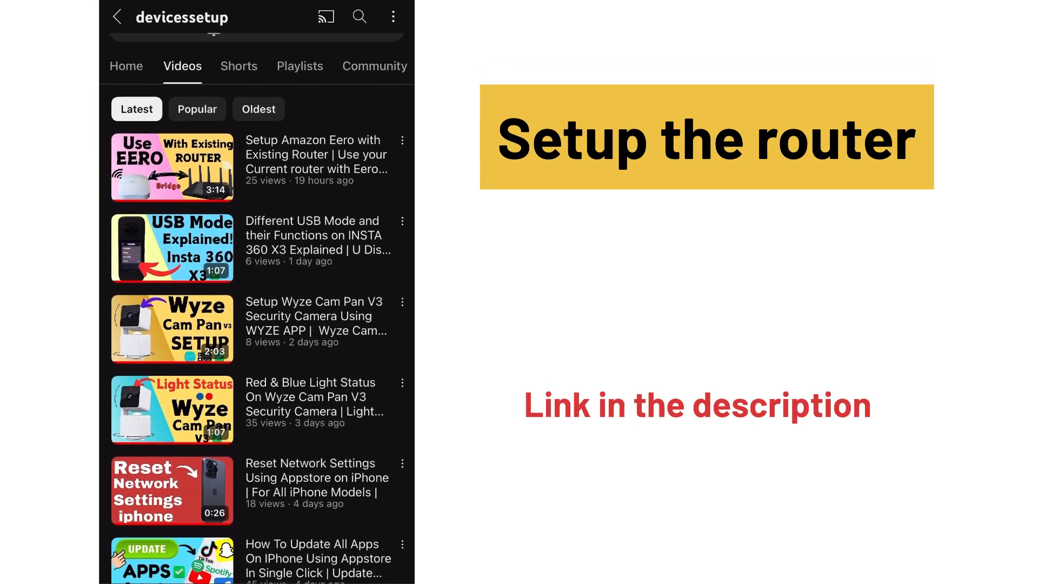